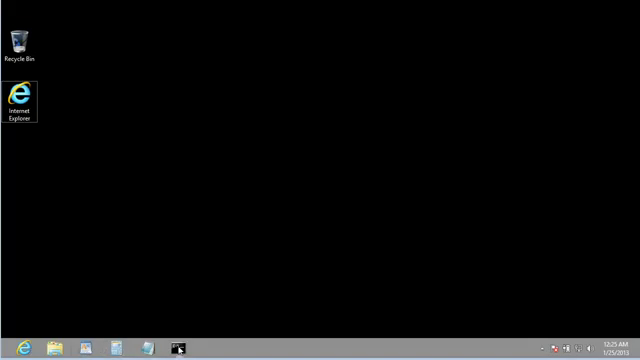
pyautogui.moveTo(180, 348)
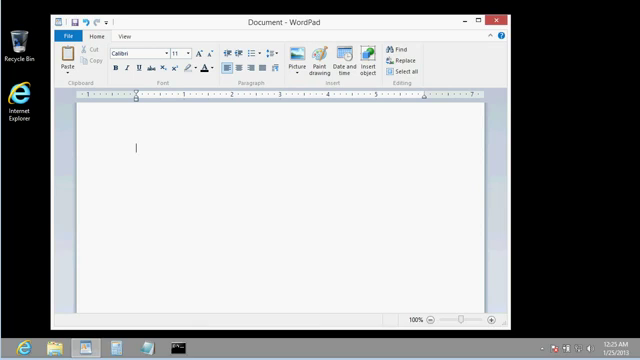
# - Write the return address (box 4444, Amherst NY) and the date Jan 25
pyautogui.write('Richard Rost')
pyautogui.write('PO B')
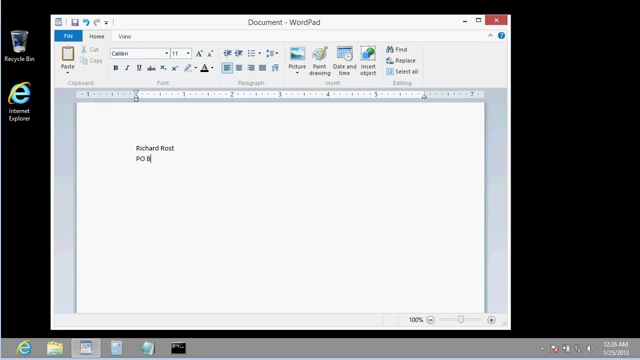
pyautogui.write('ox 4444')
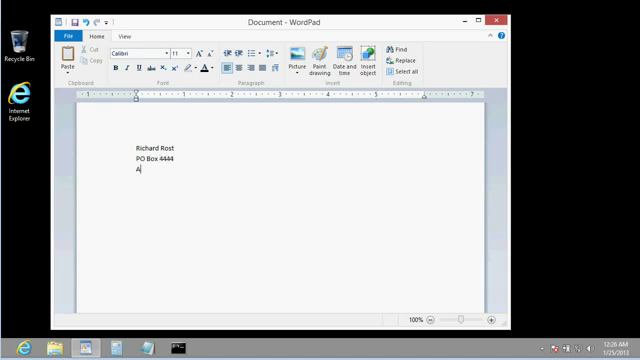
pyautogui.write('Amherst NY 14000')
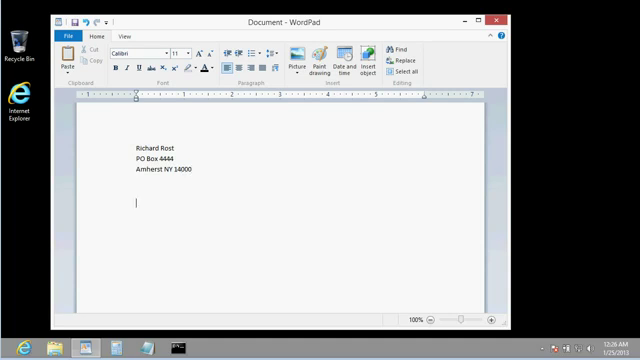
pyautogui.write('Jan 25, 2013')
pyautogui.write('Mr. Joe Smith')
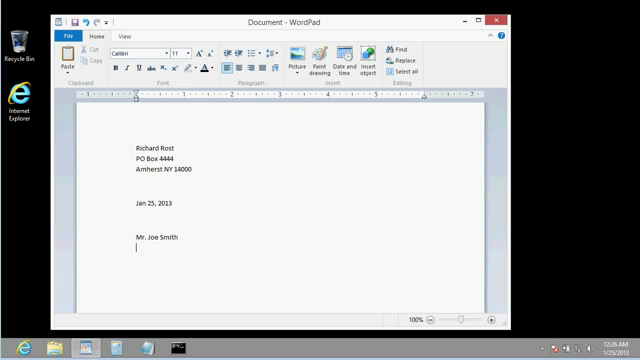
# - Write the recipient address 123 Main St and the greeting 'Dear Mr. Smith'
pyautogui.write('123 Main S')
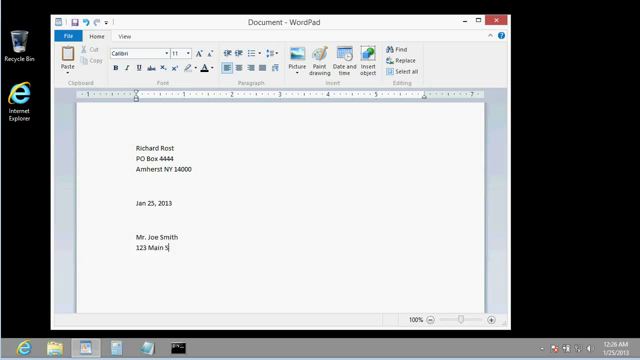
pyautogui.write('t')
pyautogui.write('Buffalo NY 14222')
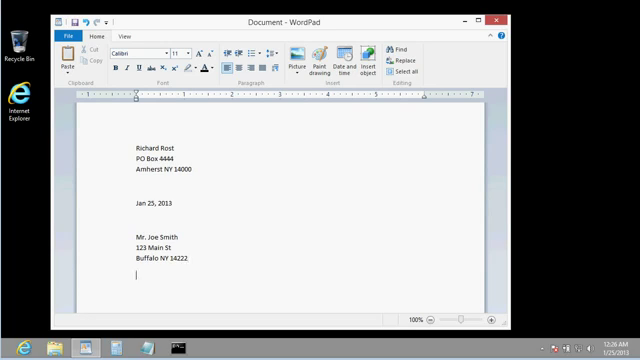
pyautogui.write('Dear Mr.')
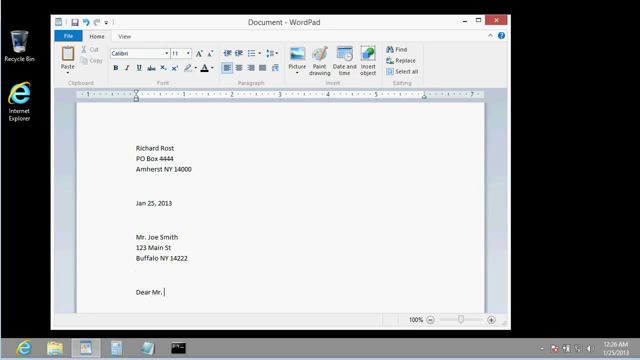
pyautogui.write('Smith')
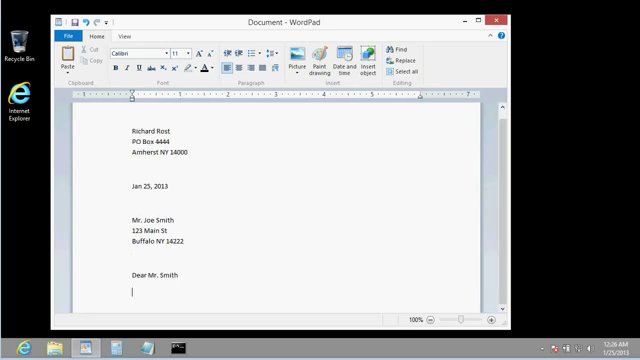
# - Write the opening body sentences beginning 'It has come to my attention...'
pyautogui.write('It has come to my attention blah blah blah something some')
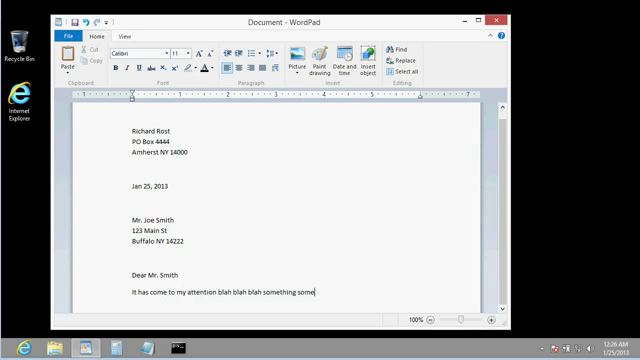
pyautogui.write("thing. You're pretty cool")
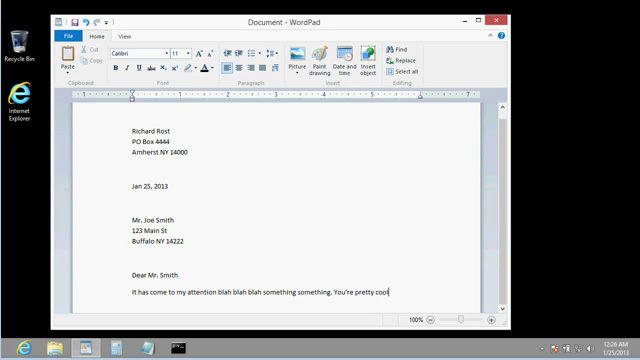
pyautogui.write('When you')
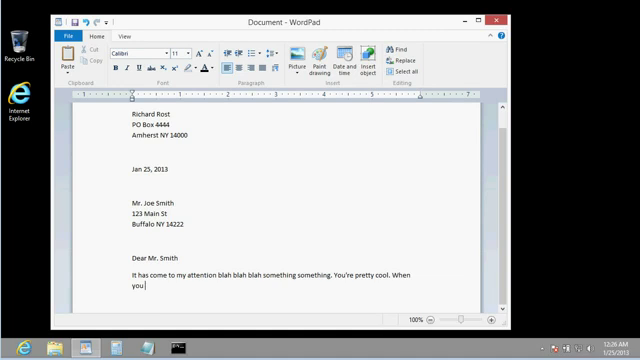
pyautogui.write('get this it will be fun.')
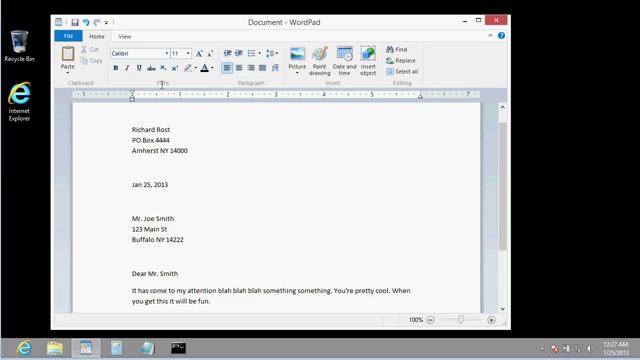
# - Save the letter in Documents as 'Letter to Joe'
pyautogui.click(68, 38)
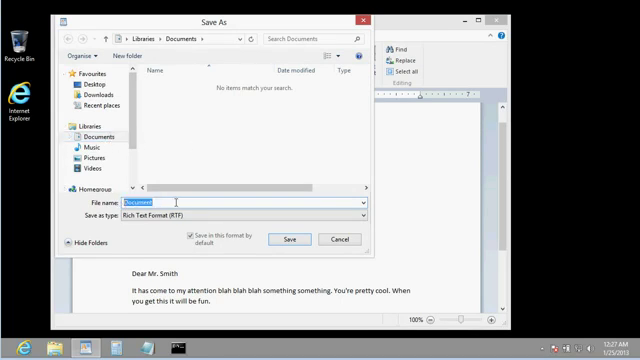
pyautogui.write('U')
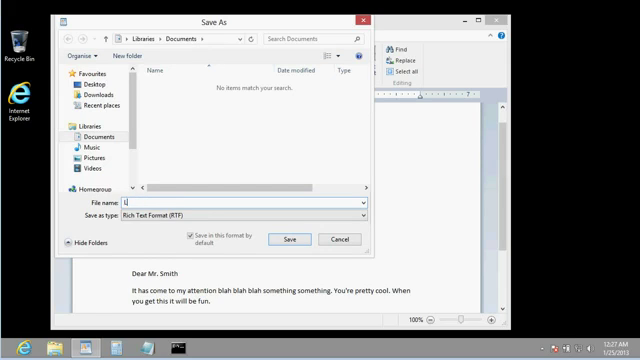
pyautogui.write('Letter to Joe')
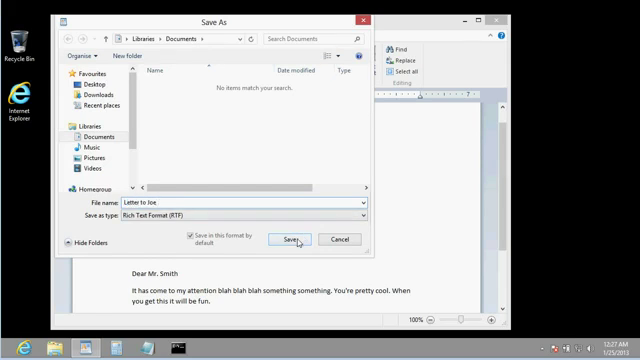
pyautogui.click(282, 240)
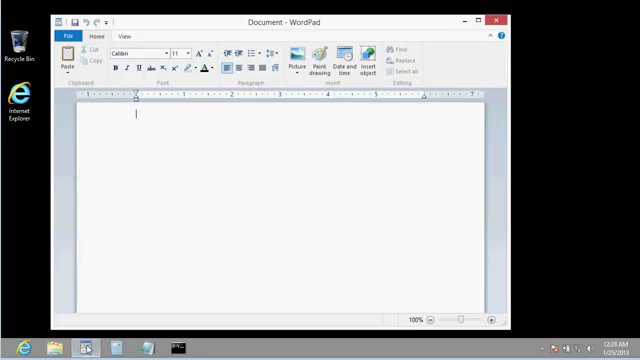
# - Reopen the saved Letter to Joe from Documents so its text shows again
pyautogui.click(62, 36)
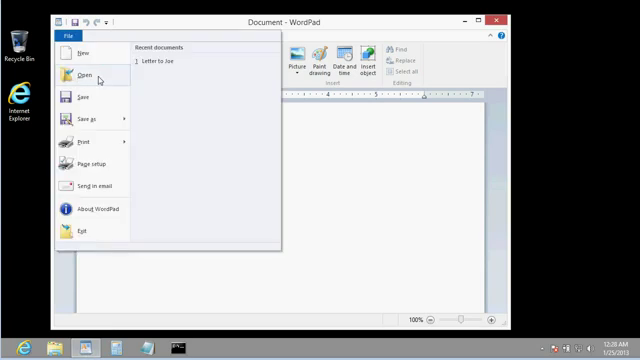
pyautogui.click(80, 76)
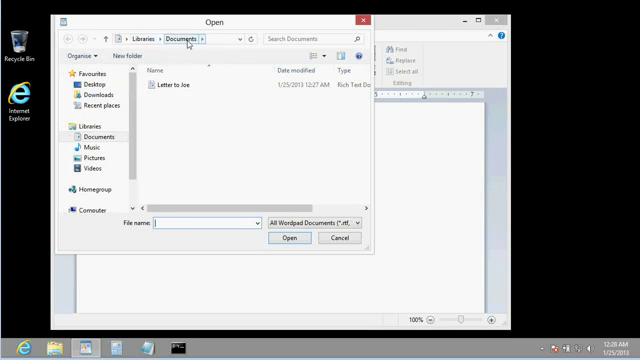
pyautogui.click(184, 88)
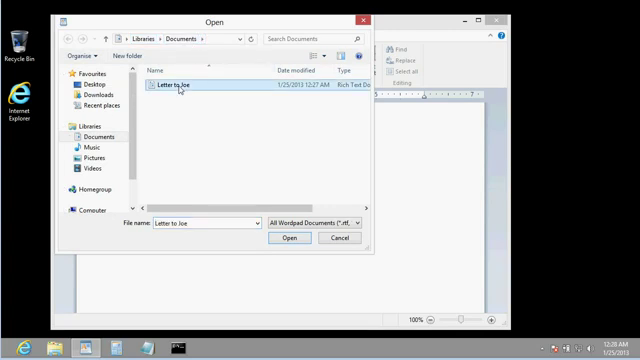
pyautogui.moveTo(240, 200)
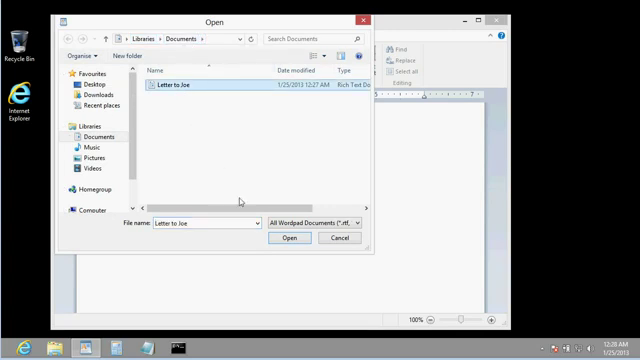
pyautogui.click(292, 240)
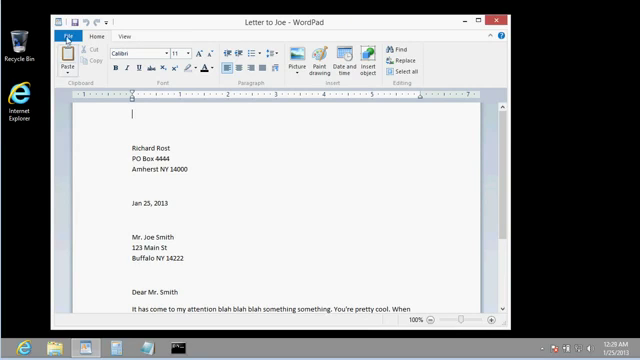
# - Choose another action from WordPad's File menu
pyautogui.click(72, 32)
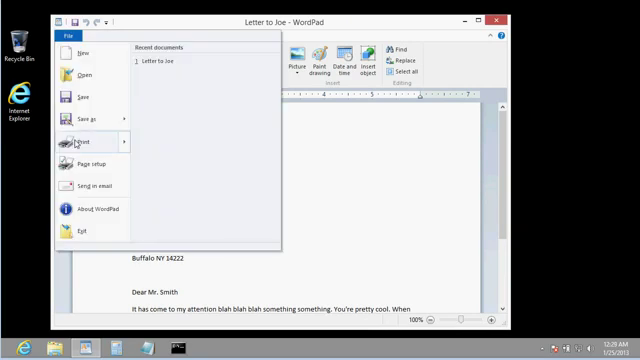
pyautogui.click(82, 142)
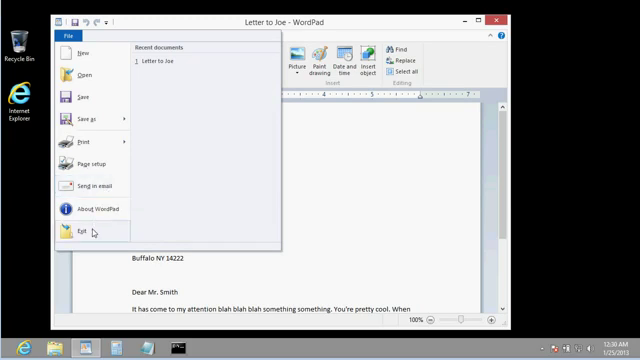
# - Close WordPad and show Letter to Joe in the File Explorer Documents library
pyautogui.click(76, 232)
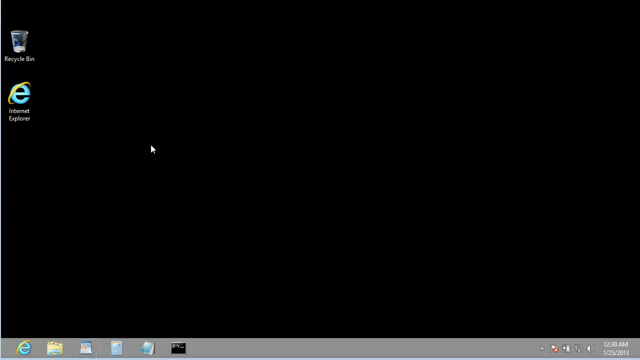
pyautogui.moveTo(248, 188)
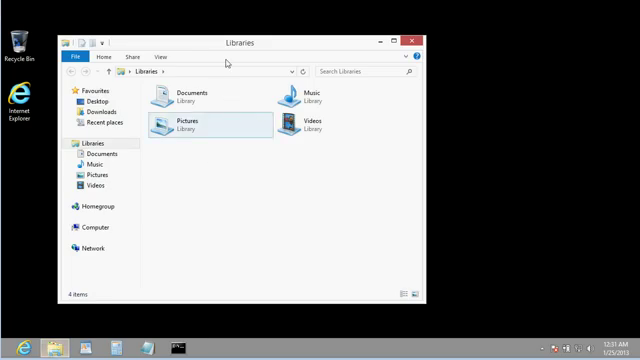
pyautogui.click(188, 96)
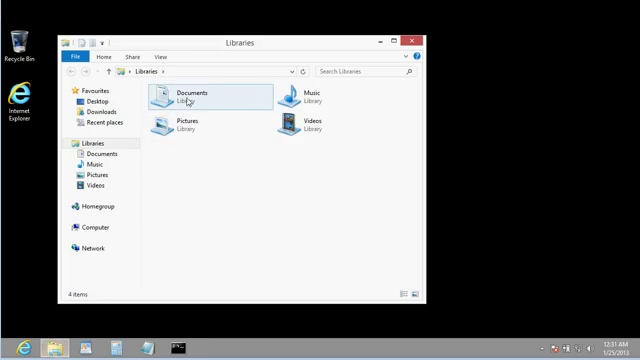
pyautogui.moveTo(200, 124)
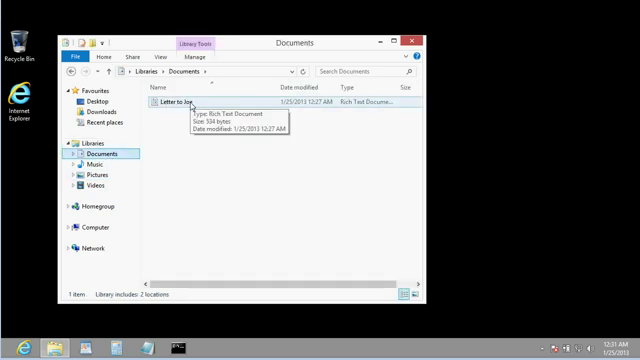
pyautogui.doubleClick(180, 104)
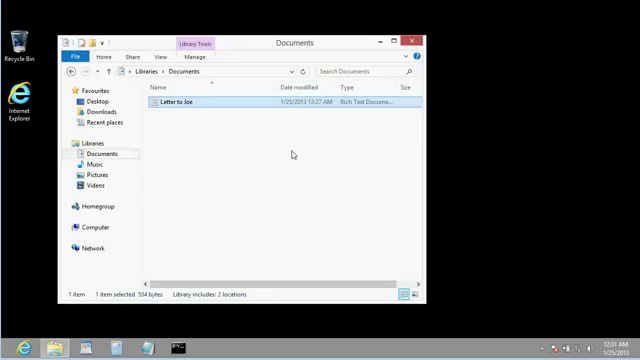
pyautogui.moveTo(184, 138)
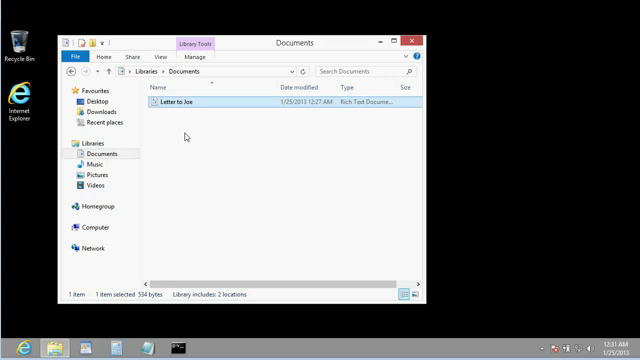
pyautogui.moveTo(196, 104)
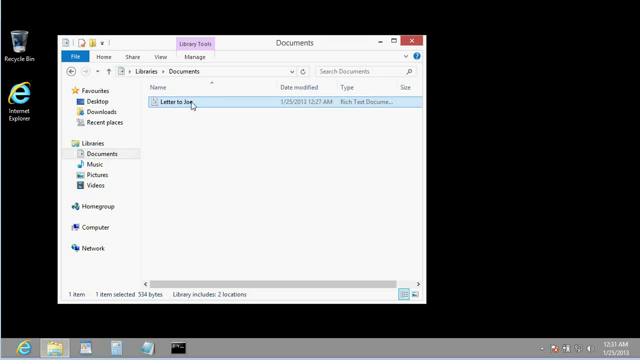
pyautogui.moveTo(190, 106)
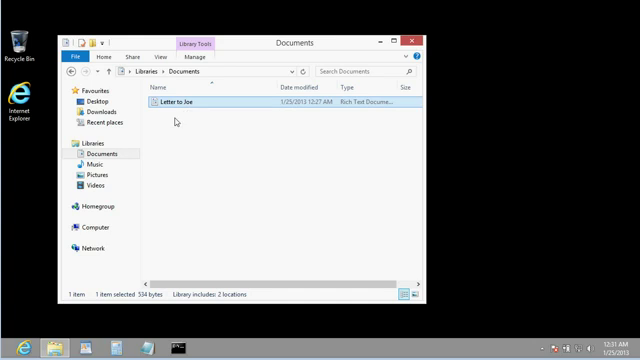
# - Delete Letter to Joe to the Recycle Bin, then restore it to Documents
pyautogui.rightClick(184, 100)
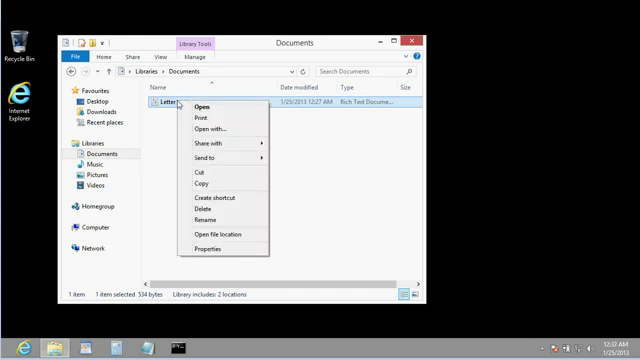
pyautogui.moveTo(204, 210)
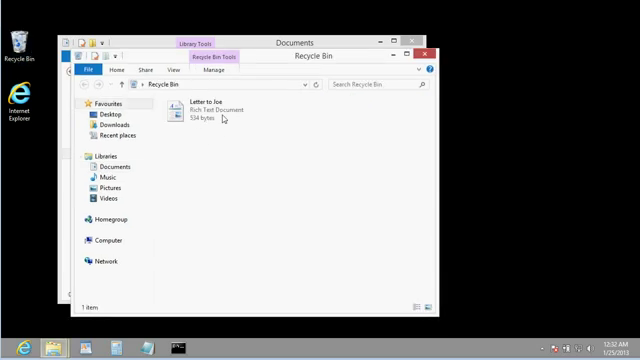
pyautogui.moveTo(228, 164)
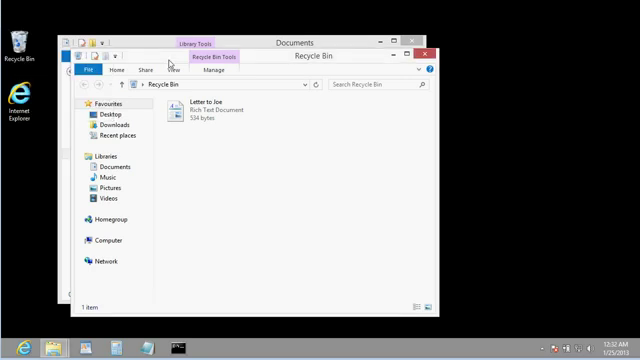
pyautogui.moveTo(262, 62)
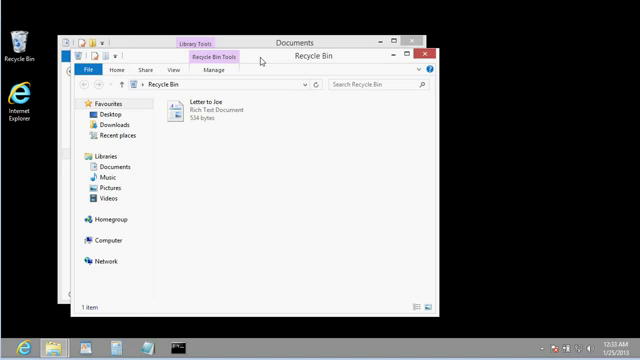
pyautogui.click(210, 112)
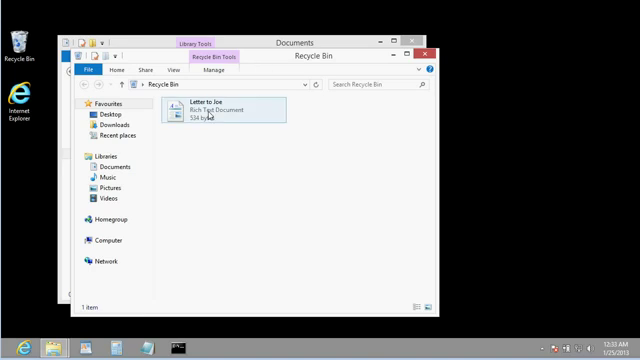
pyautogui.rightClick(204, 112)
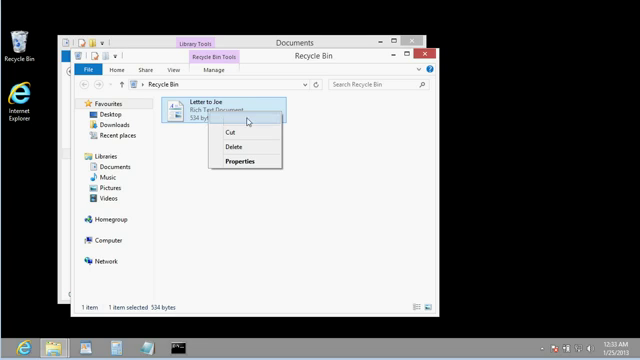
pyautogui.click(228, 148)
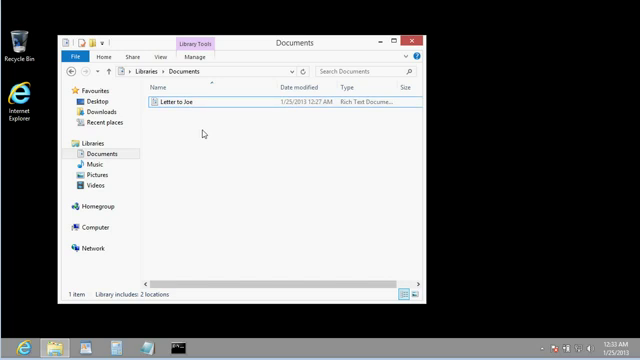
pyautogui.moveTo(204, 128)
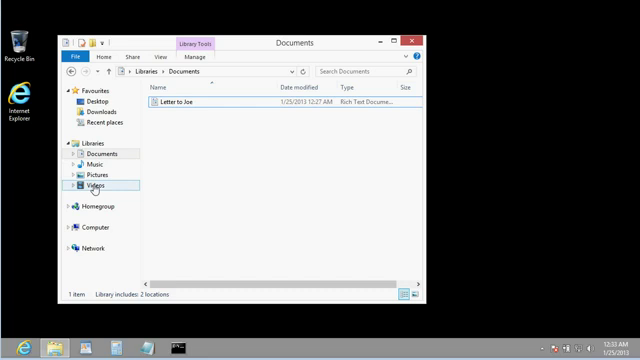
# - Browse the Pictures library, then return to Documents with Letter to Joe selected
pyautogui.click(100, 144)
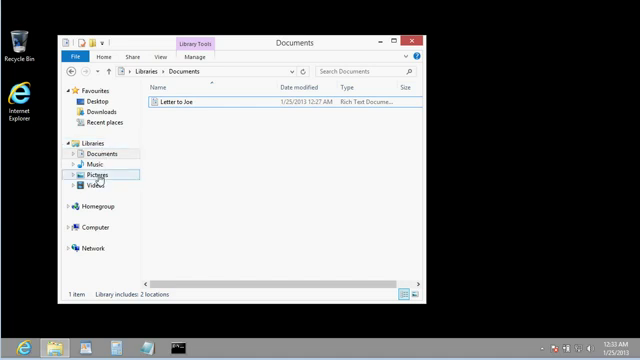
pyautogui.click(94, 174)
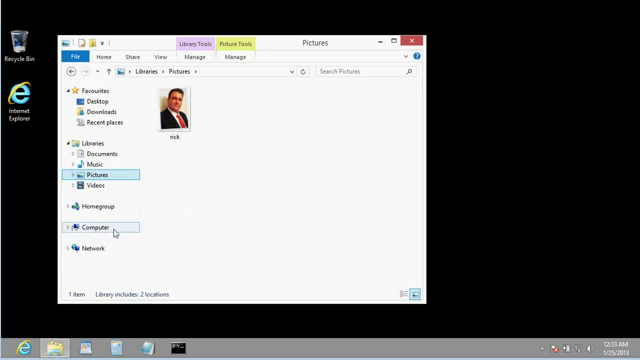
pyautogui.moveTo(96, 244)
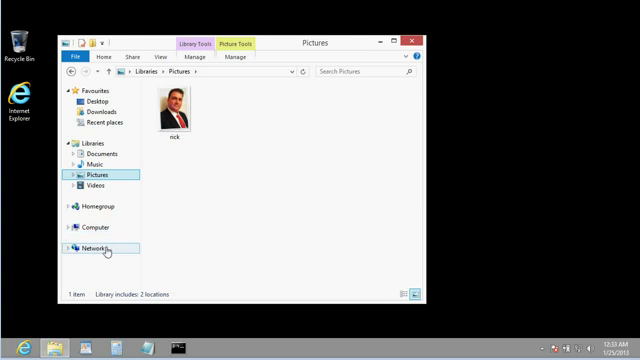
pyautogui.moveTo(210, 176)
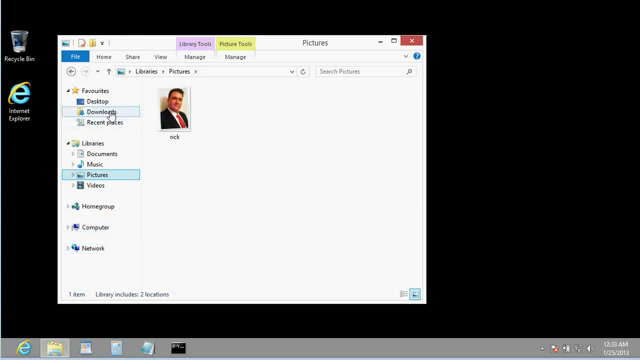
pyautogui.moveTo(184, 168)
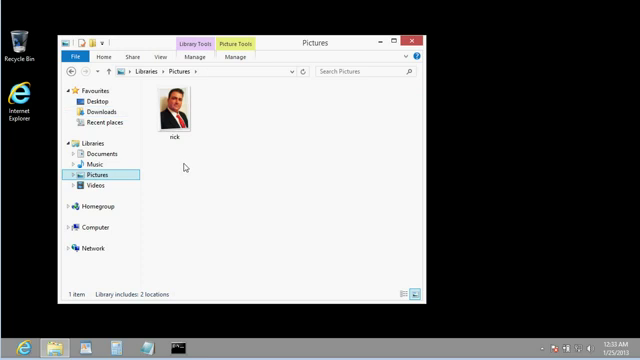
pyautogui.click(98, 154)
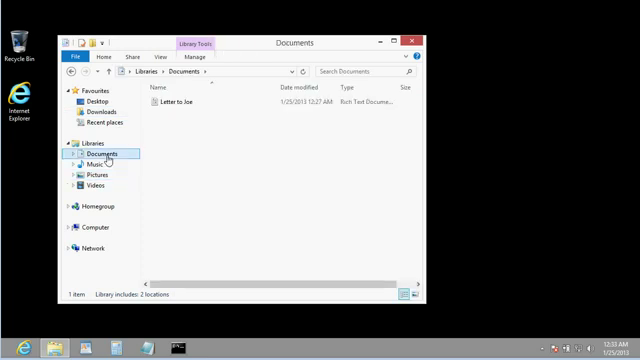
pyautogui.click(184, 104)
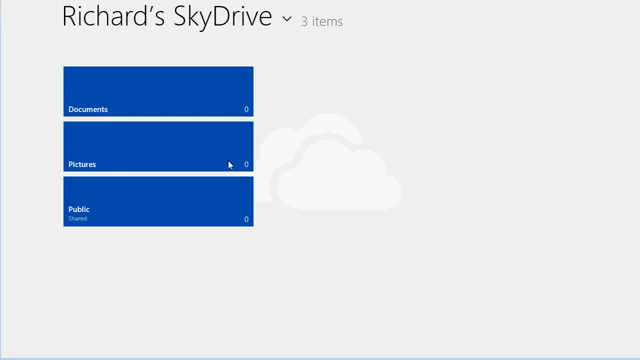
pyautogui.moveTo(238, 28)
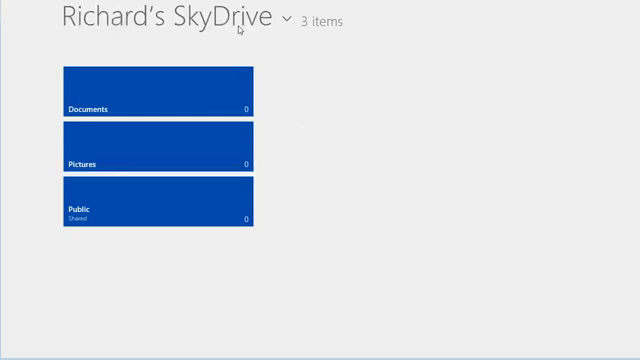
pyautogui.moveTo(158, 208)
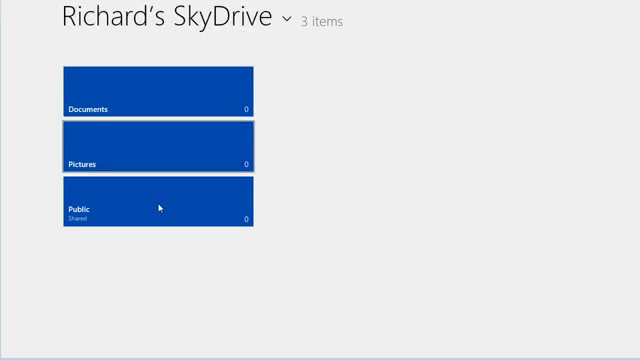
# - Upload Letter to Joe from Documents so SkyDrive lists four items
pyautogui.click(156, 84)
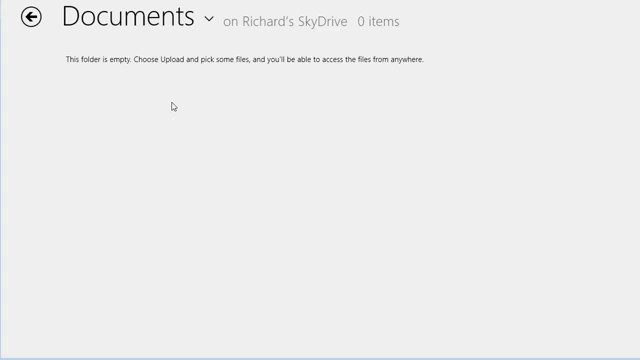
pyautogui.click(28, 20)
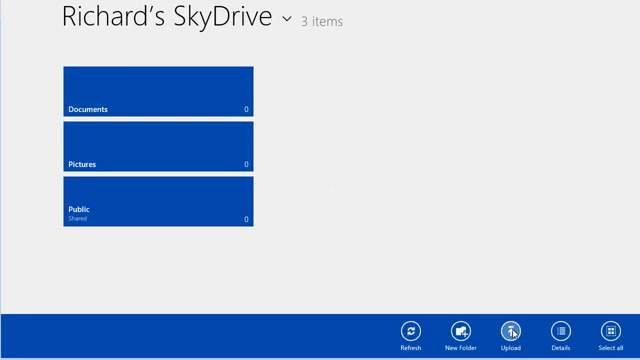
pyautogui.click(512, 332)
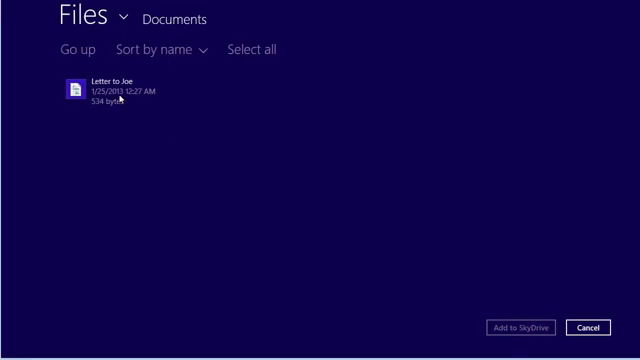
pyautogui.click(130, 92)
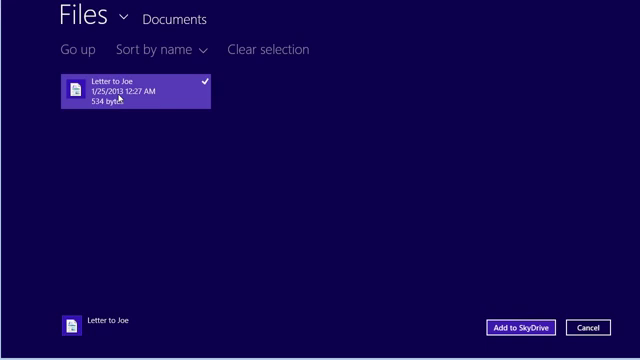
pyautogui.click(526, 328)
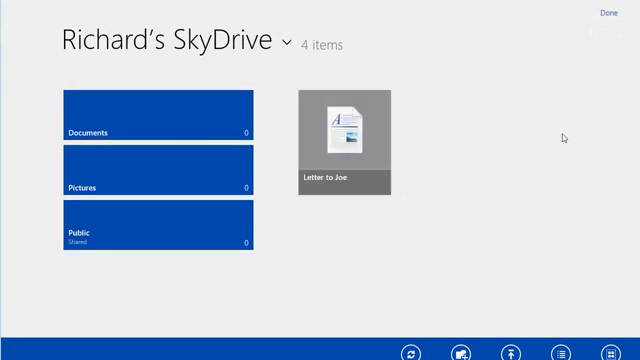
pyautogui.moveTo(484, 180)
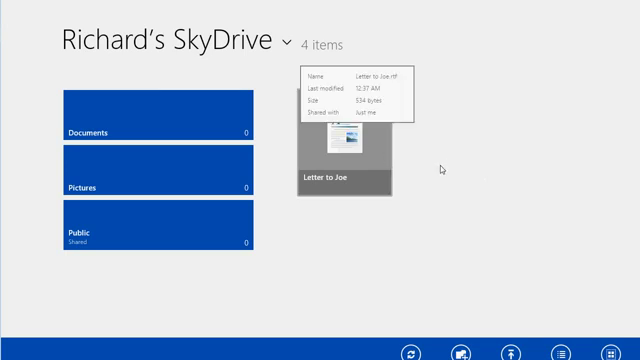
pyautogui.moveTo(448, 168)
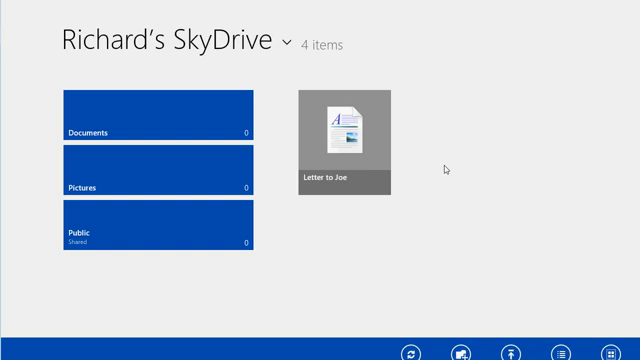
pyautogui.moveTo(358, 146)
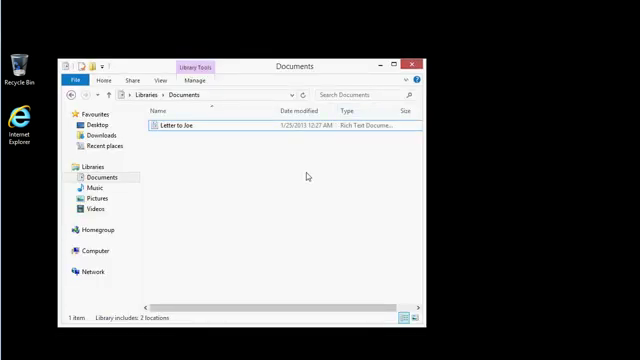
# - View Letter to Joe's details, then close the Documents folder window
pyautogui.click(180, 128)
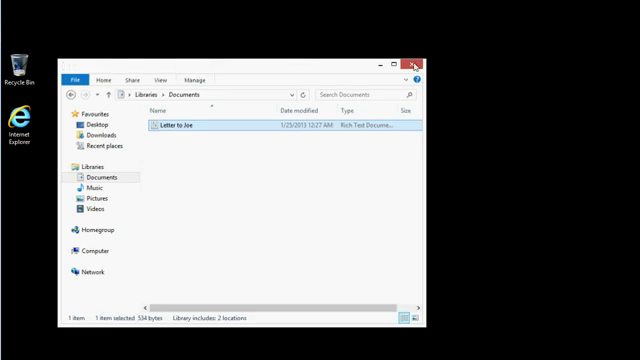
pyautogui.click(424, 64)
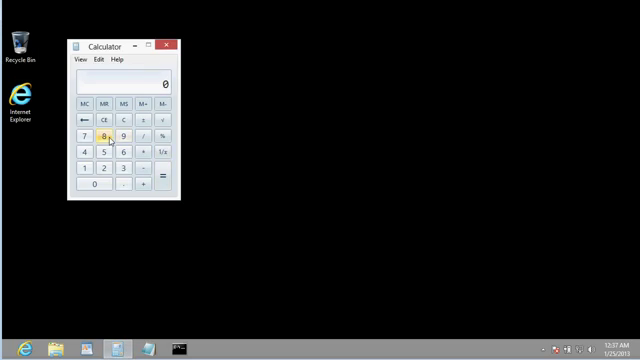
# - Add a number to 8569 in Calculator, giving 8601
pyautogui.click(112, 152)
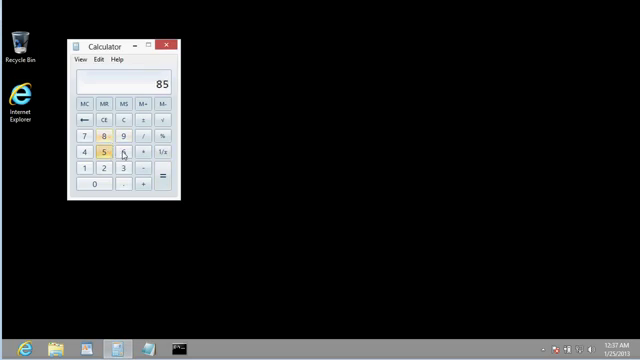
pyautogui.click(120, 136)
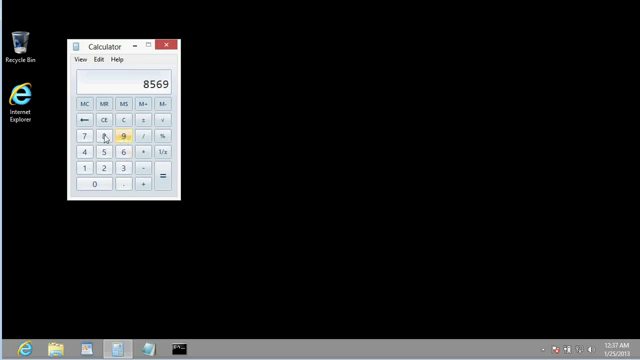
pyautogui.click(116, 168)
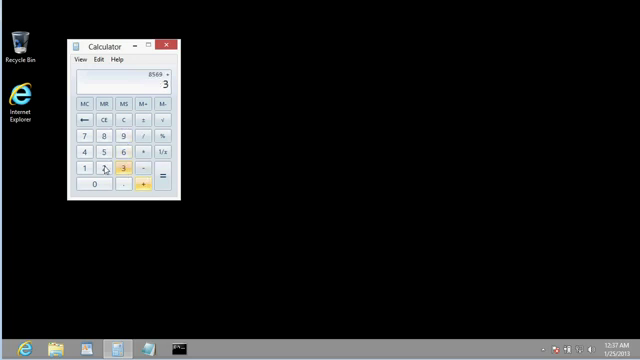
pyautogui.click(160, 176)
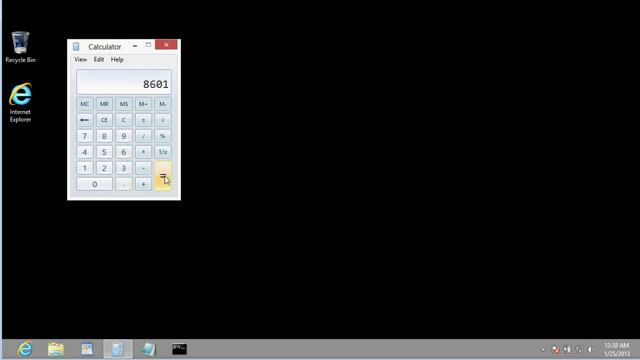
# - Show the scientific, programmer and statistics layouts, then return to standard
pyautogui.click(84, 62)
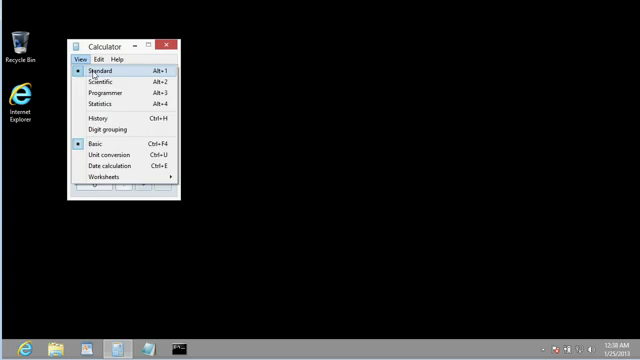
pyautogui.click(98, 82)
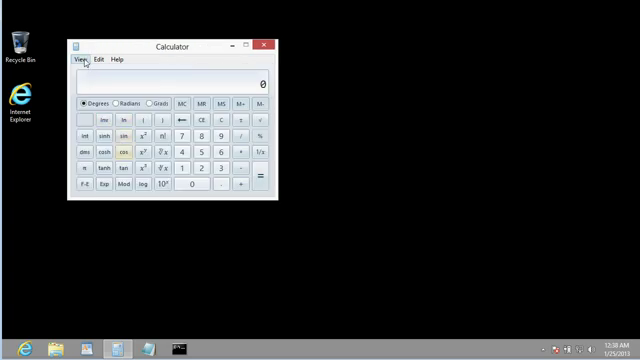
pyautogui.click(80, 64)
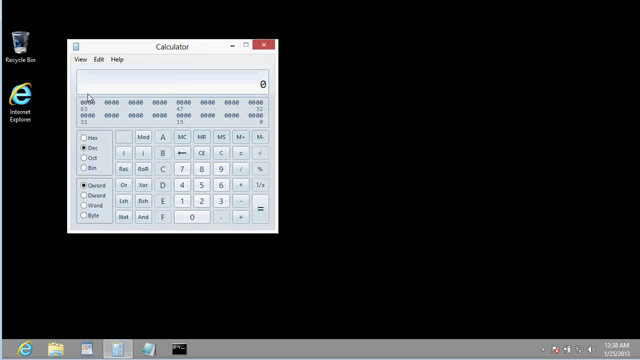
pyautogui.click(78, 62)
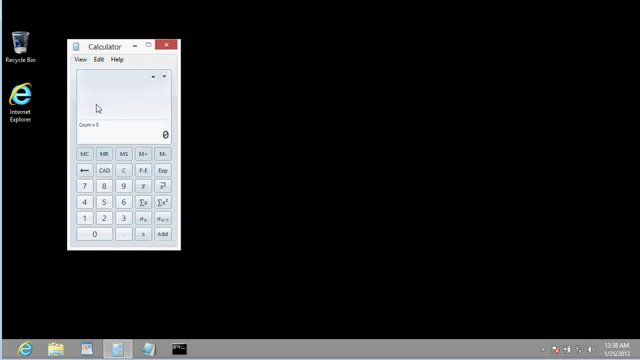
pyautogui.click(82, 64)
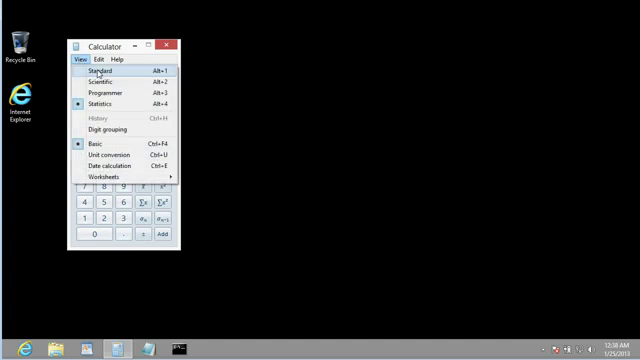
pyautogui.click(96, 72)
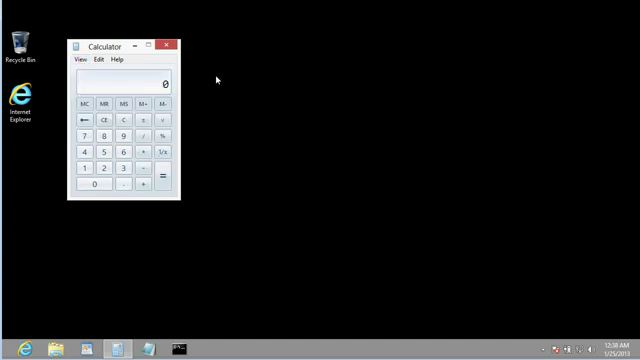
pyautogui.click(166, 46)
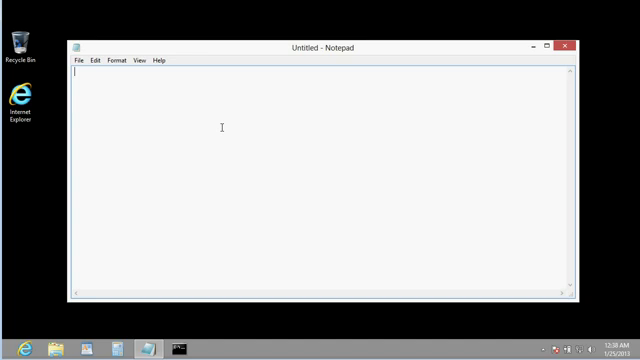
# - Write the three to-do lines: finish Windows class, call publisher, burn CDs
pyautogui.write('Make sure to')
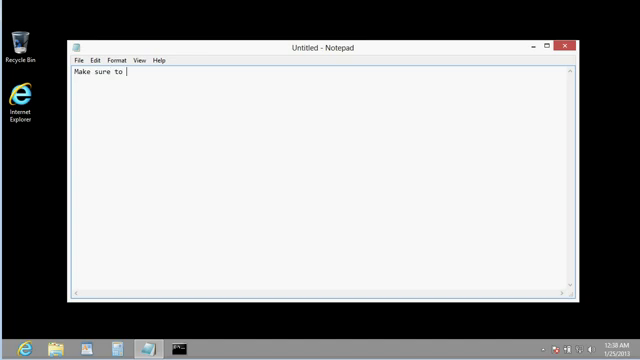
pyautogui.write('finish Windows cla')
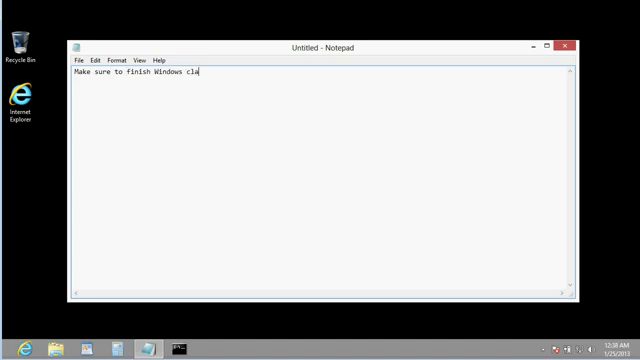
pyautogui.write('ss')
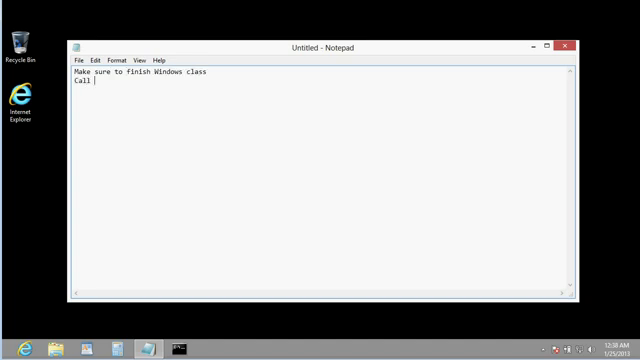
pyautogui.write('publisher')
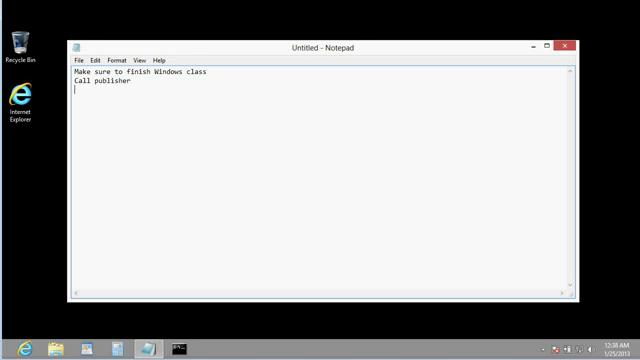
pyautogui.write('Burn CDs')
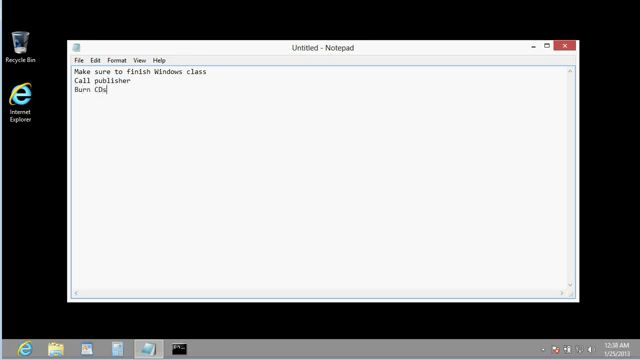
# - Save the list to the desktop as 'To Do List'
pyautogui.click(72, 56)
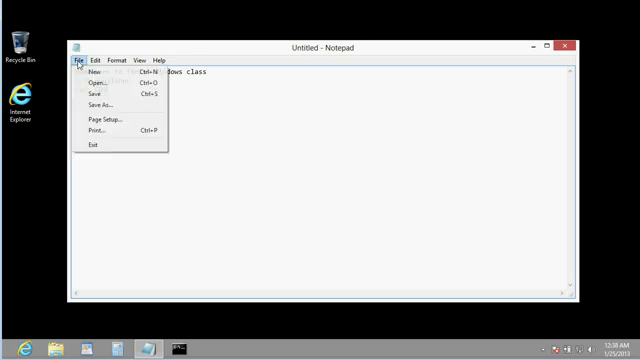
pyautogui.moveTo(90, 104)
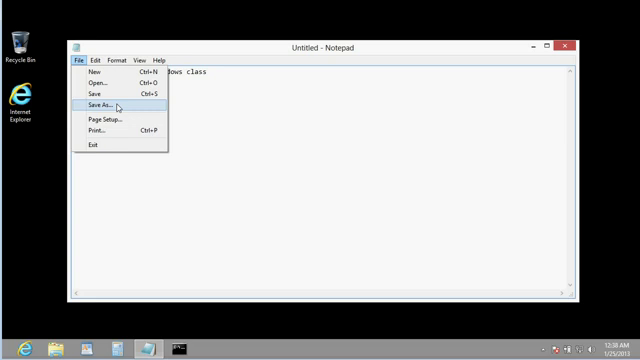
pyautogui.click(94, 104)
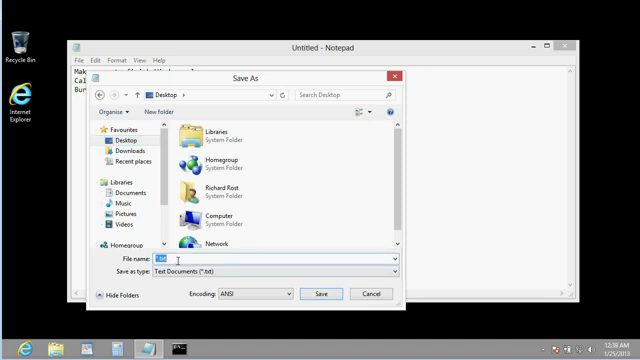
pyautogui.write('To Do List')
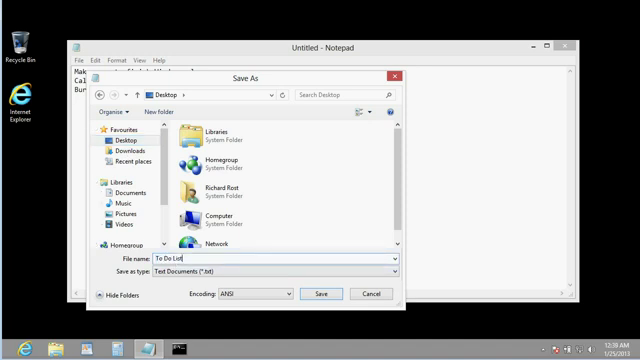
pyautogui.click(312, 296)
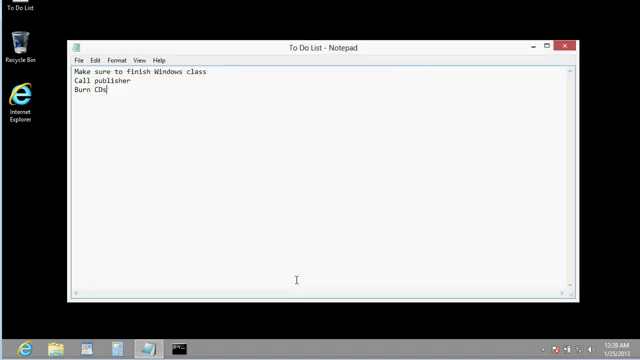
# - Close Notepad and move the To Do List icon to a free spot near the desktop's top middle
pyautogui.click(566, 46)
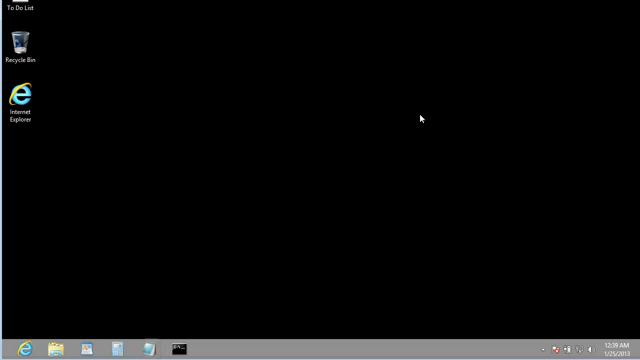
pyautogui.moveTo(20, 8); pyautogui.dragTo(190, 60)
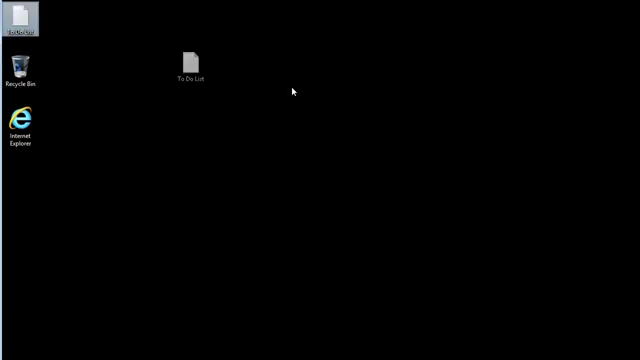
pyautogui.moveTo(190, 62); pyautogui.dragTo(356, 62)
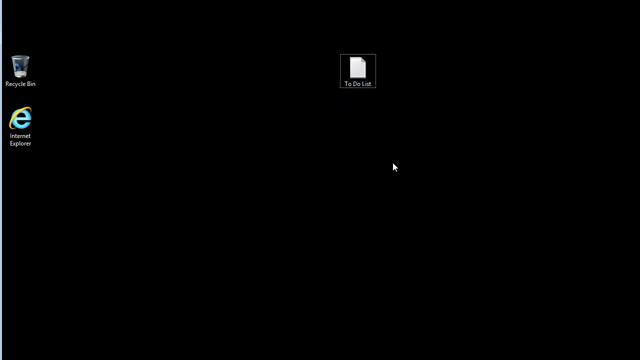
# - Reopen the To Do List file from its desktop icon and move the Notepad window aside
pyautogui.doubleClick(352, 62)
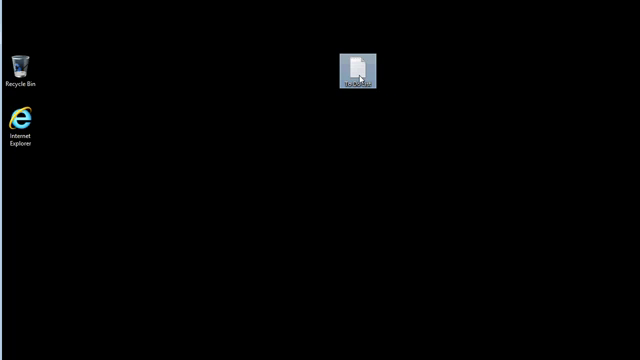
pyautogui.doubleClick(360, 62)
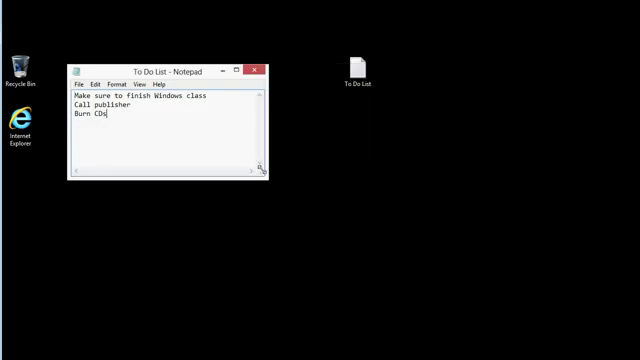
pyautogui.moveTo(168, 60); pyautogui.dragTo(532, 26)
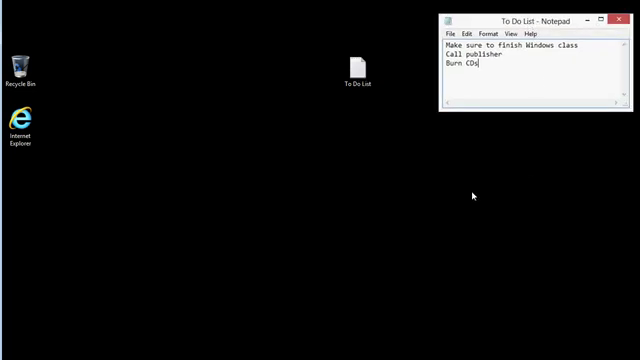
pyautogui.moveTo(310, 160)
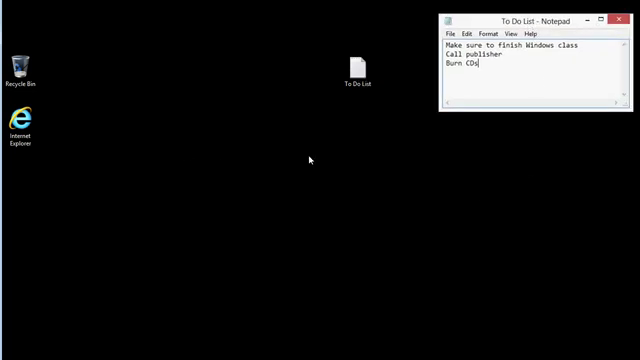